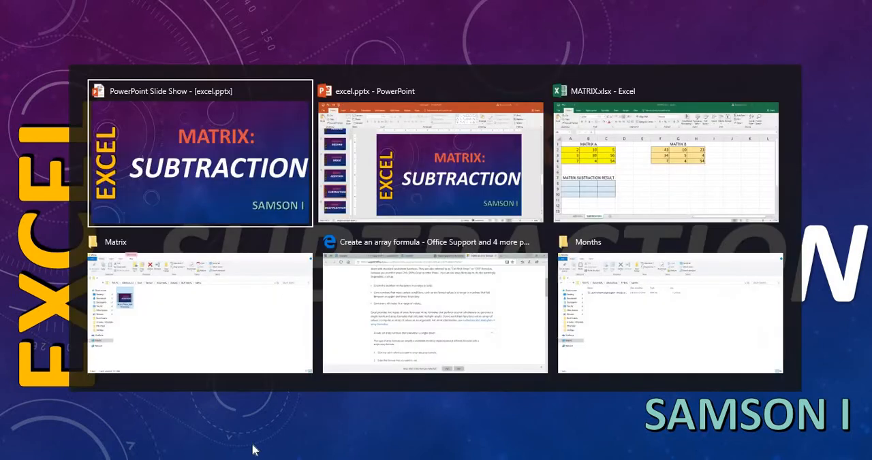
# Bring the MATRIX.xlsx Excel window to the front from the task switcher.
pyautogui.click(666, 161)
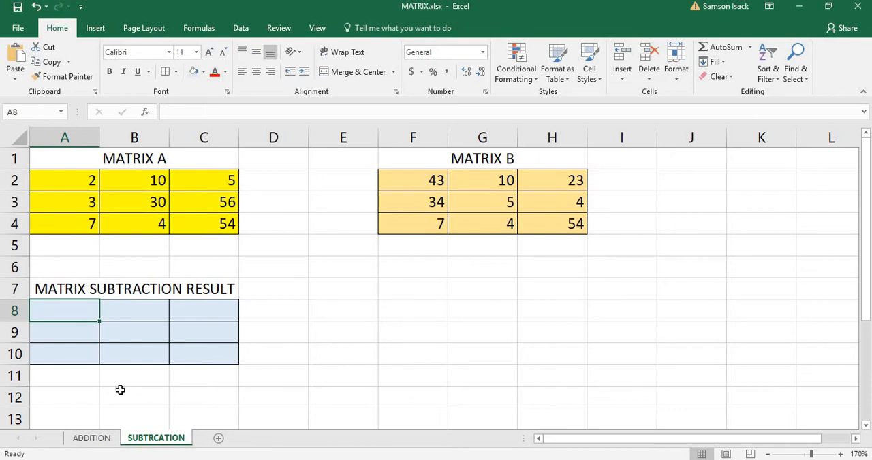
pyautogui.moveTo(85, 182)
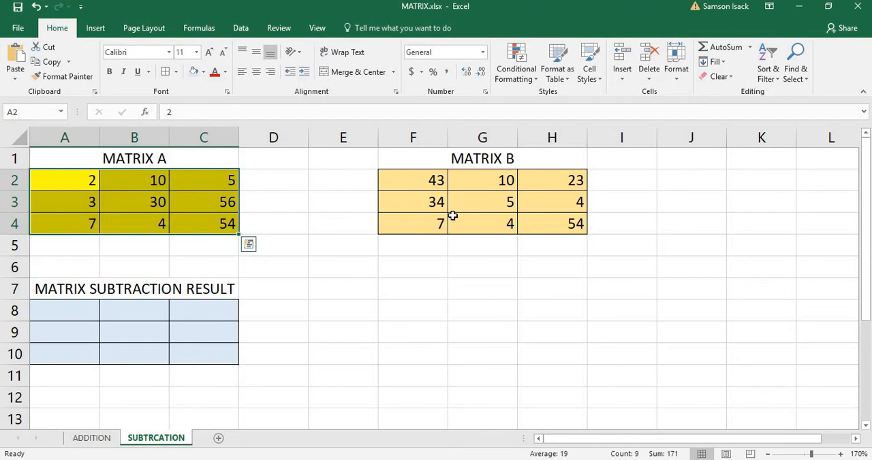
pyautogui.moveTo(412, 180); pyautogui.dragTo(482, 202)
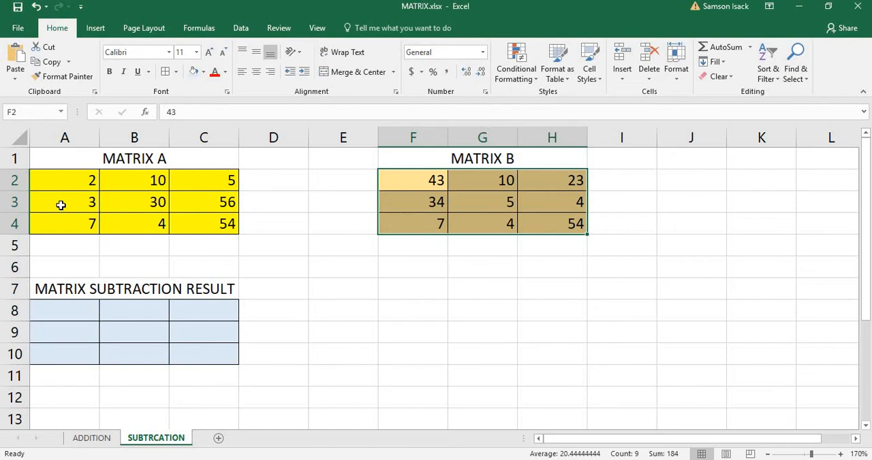
pyautogui.moveTo(51, 182)
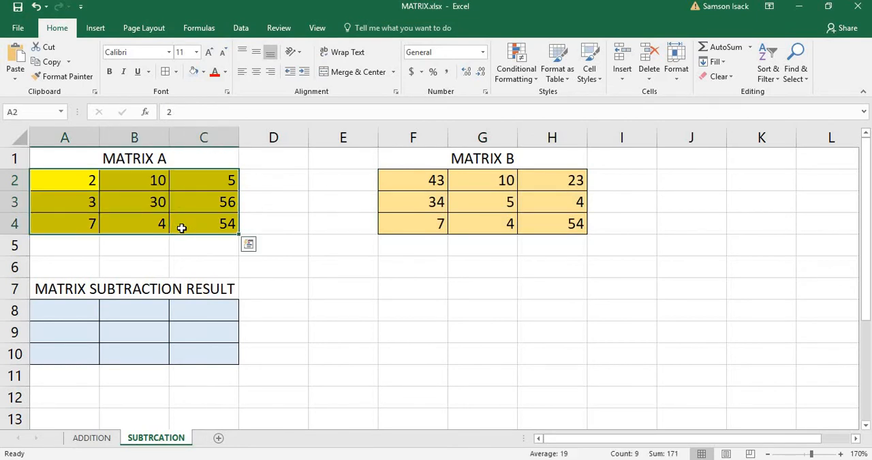
pyautogui.click(413, 180)
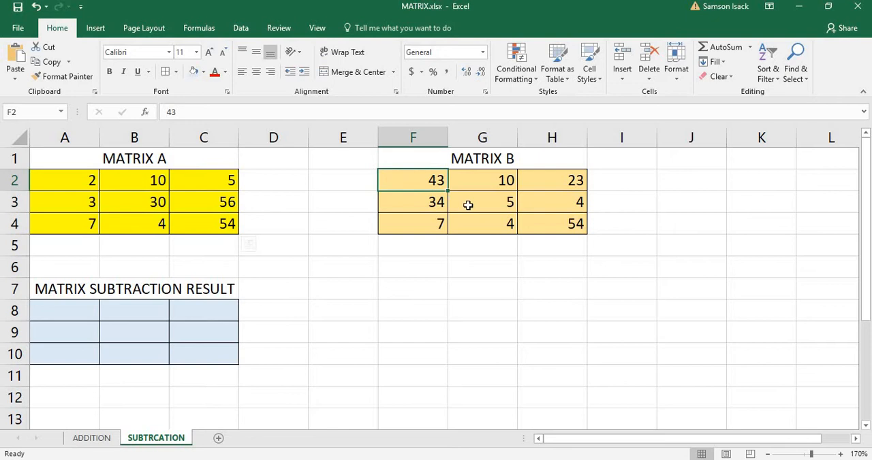
pyautogui.moveTo(413, 180); pyautogui.dragTo(552, 224)
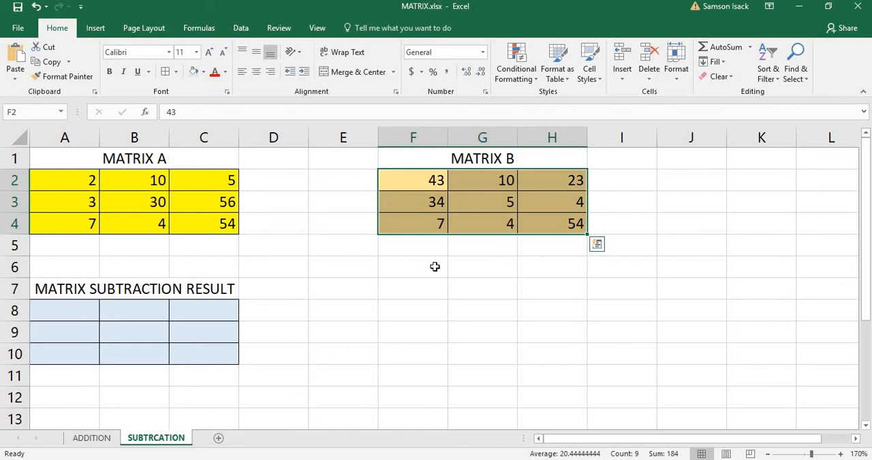
pyautogui.click(64, 180)
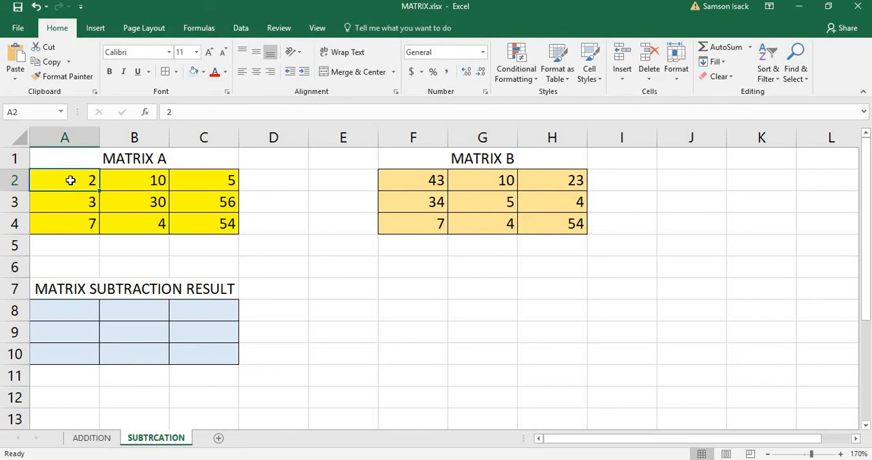
pyautogui.moveTo(65, 179); pyautogui.dragTo(134, 180)
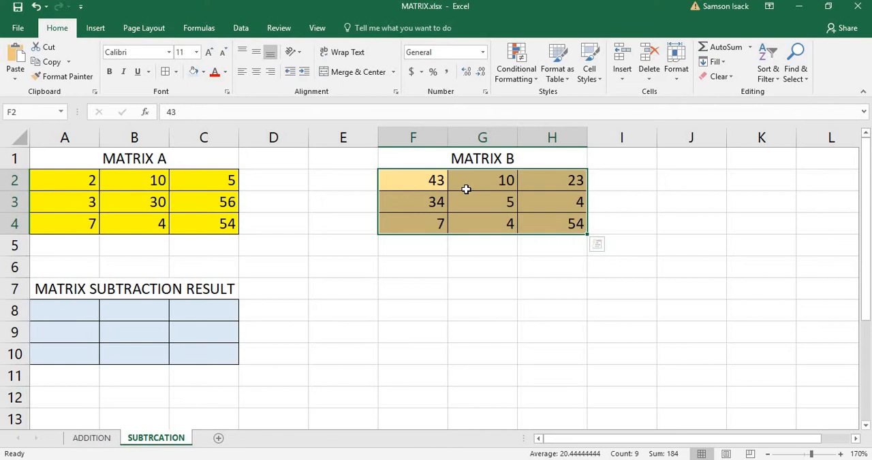
pyautogui.click(65, 311)
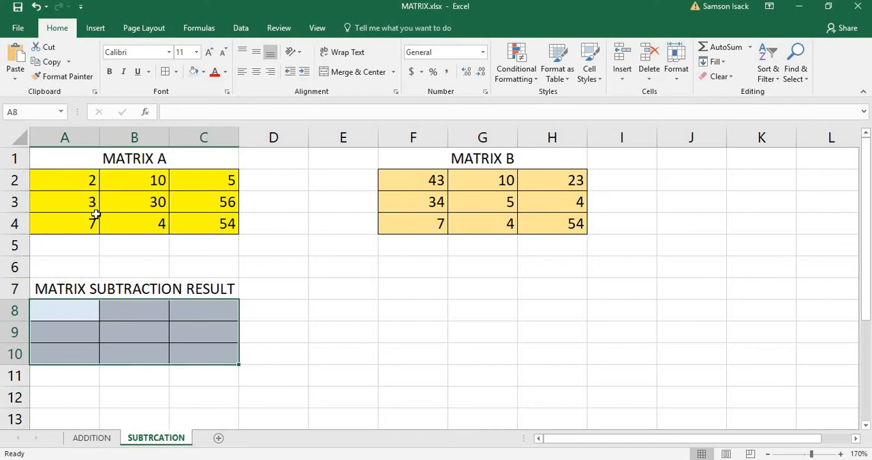
pyautogui.moveTo(89, 284)
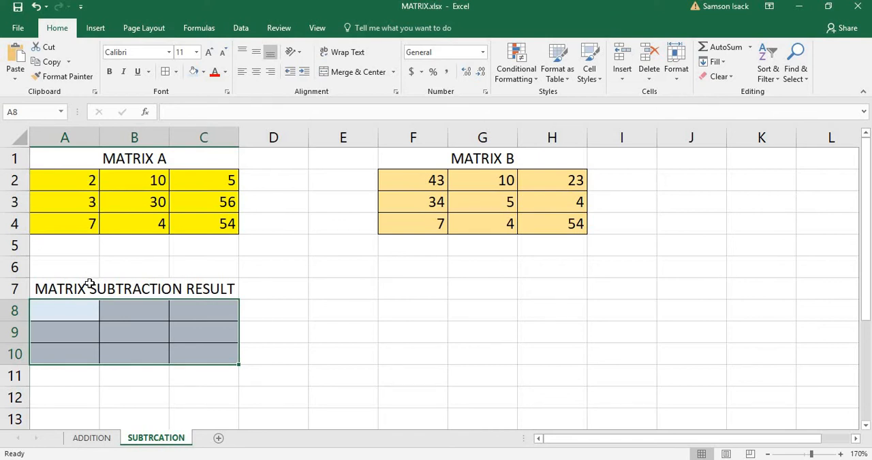
pyautogui.moveTo(81, 306)
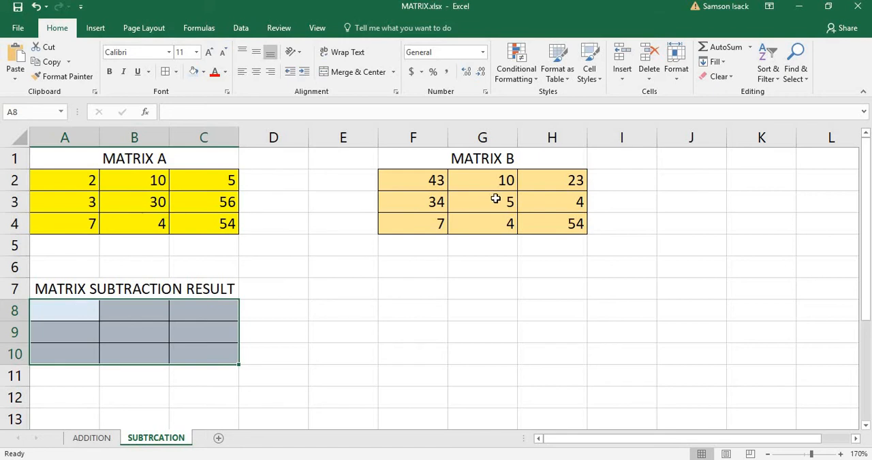
# Reselect the empty 3x3 result range A8:C10.
pyautogui.click(65, 311)
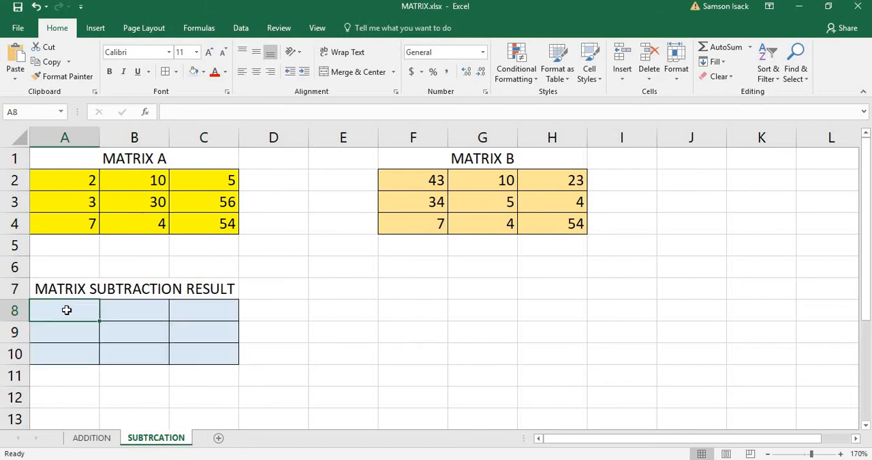
pyautogui.moveTo(67, 311); pyautogui.dragTo(175, 359)
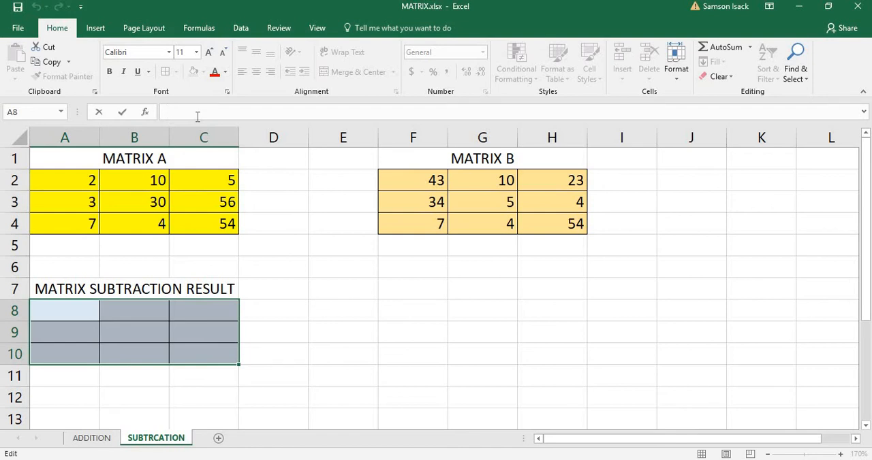
# Start the formula =A2:C4- and begin referencing Matrix B at F2.
pyautogui.write('=')
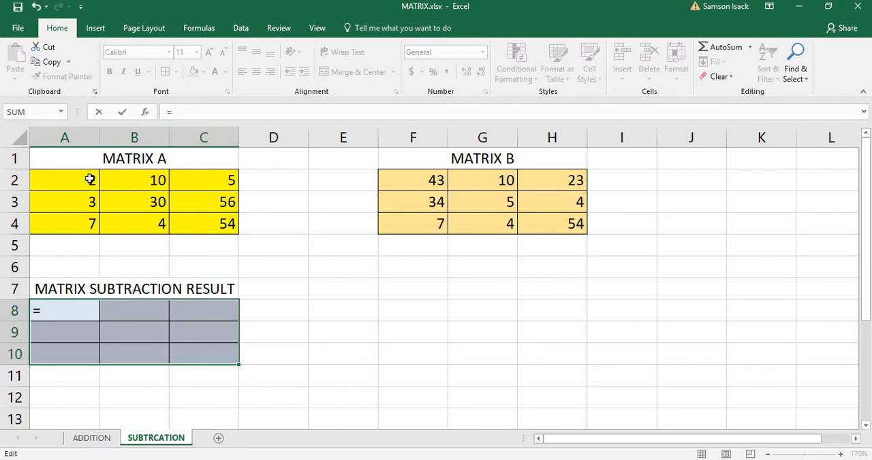
pyautogui.moveTo(65, 179); pyautogui.dragTo(203, 201)
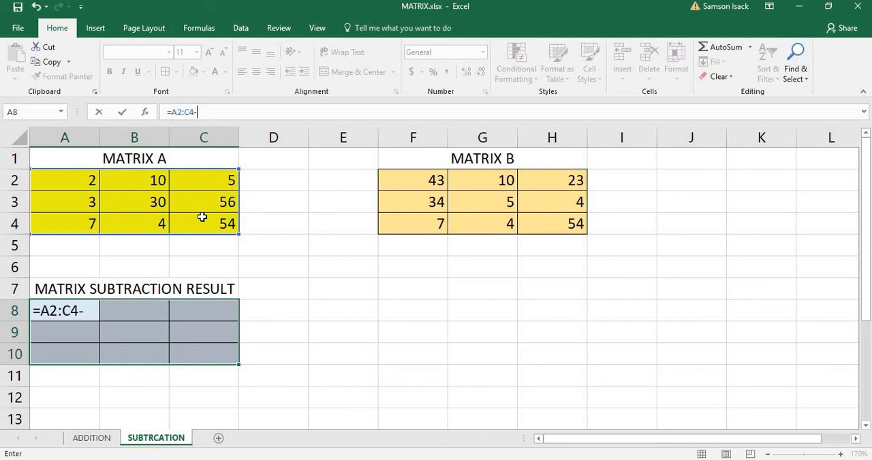
pyautogui.click(412, 179)
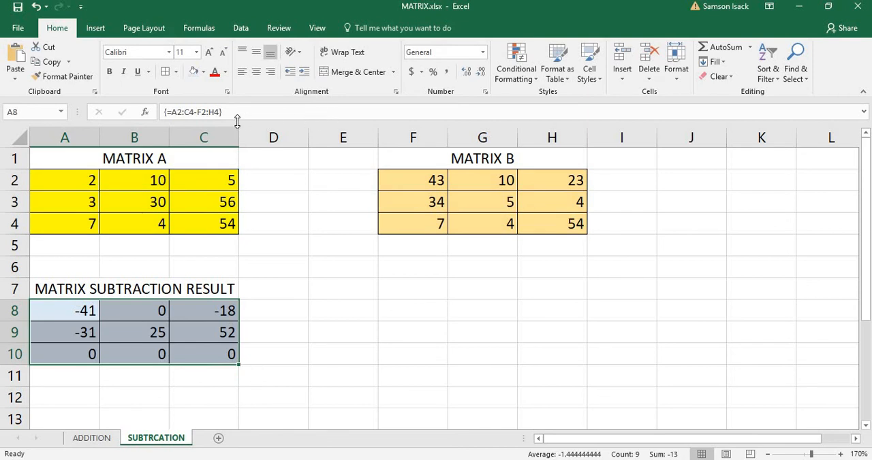
pyautogui.moveTo(170, 112)
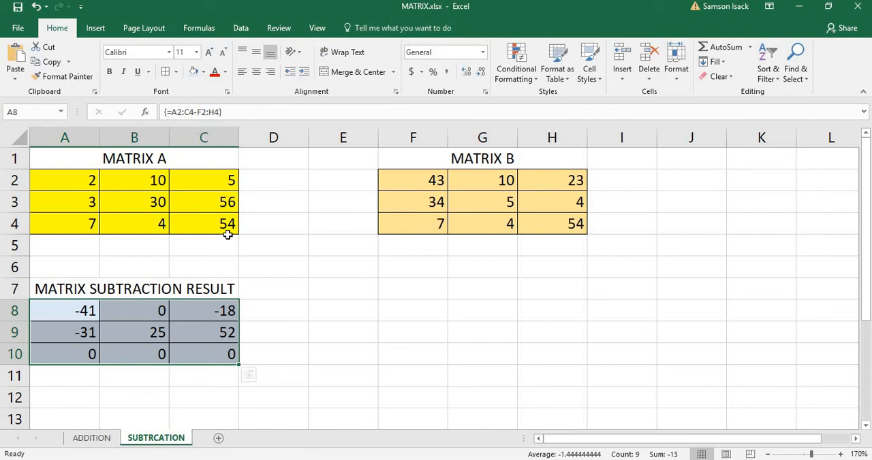
pyautogui.moveTo(191, 112)
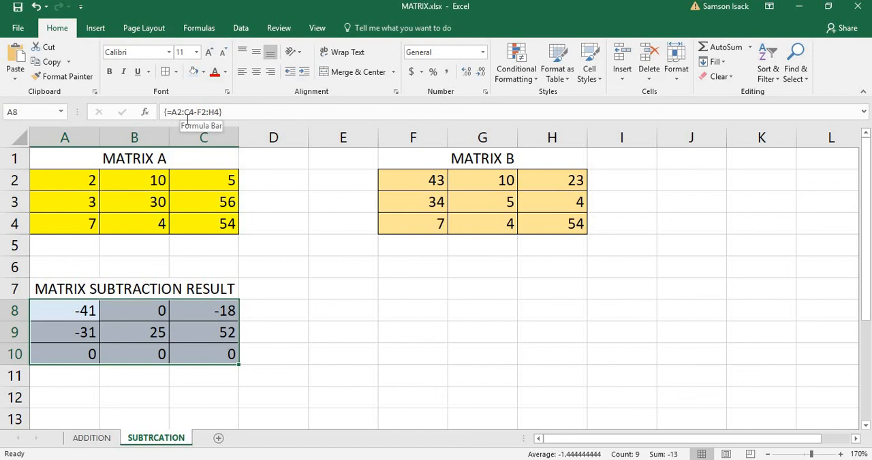
pyautogui.moveTo(162, 116)
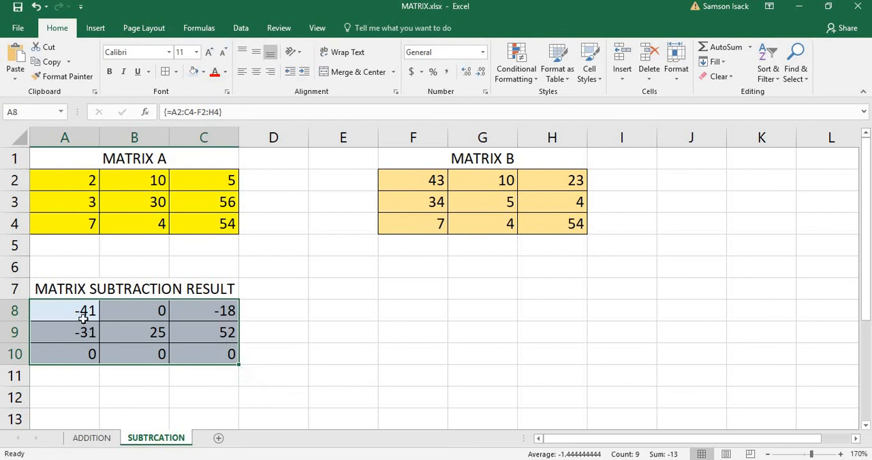
pyautogui.moveTo(98, 182)
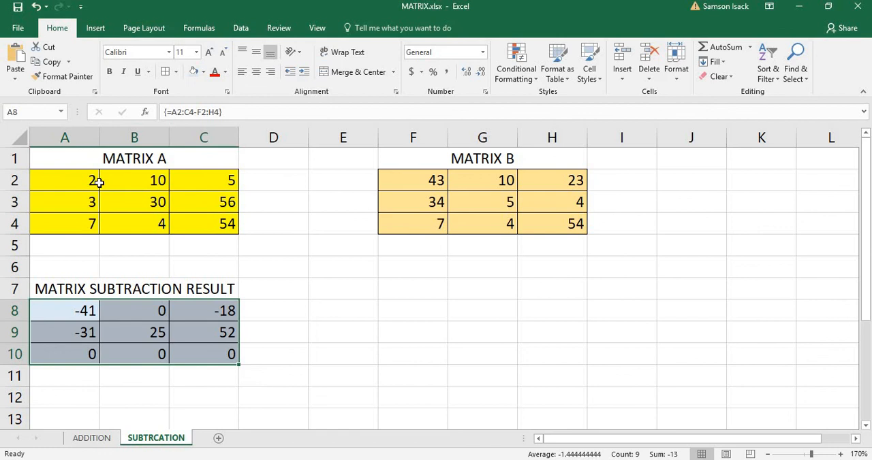
pyautogui.moveTo(571, 194)
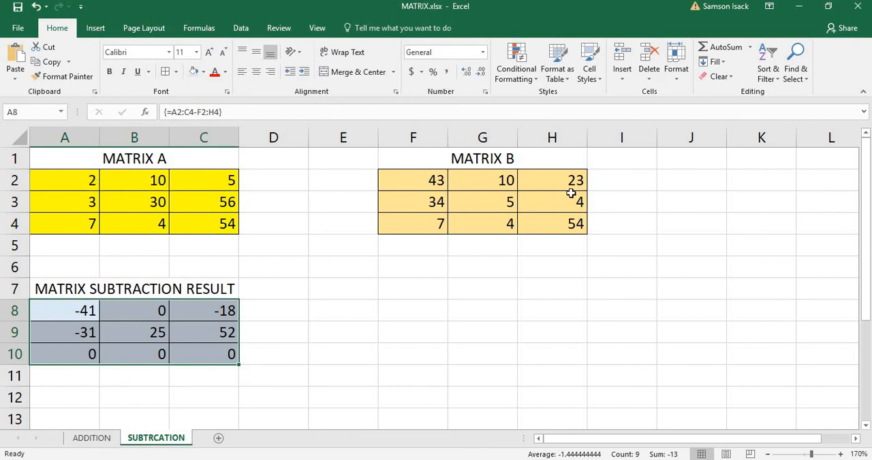
pyautogui.moveTo(557, 207)
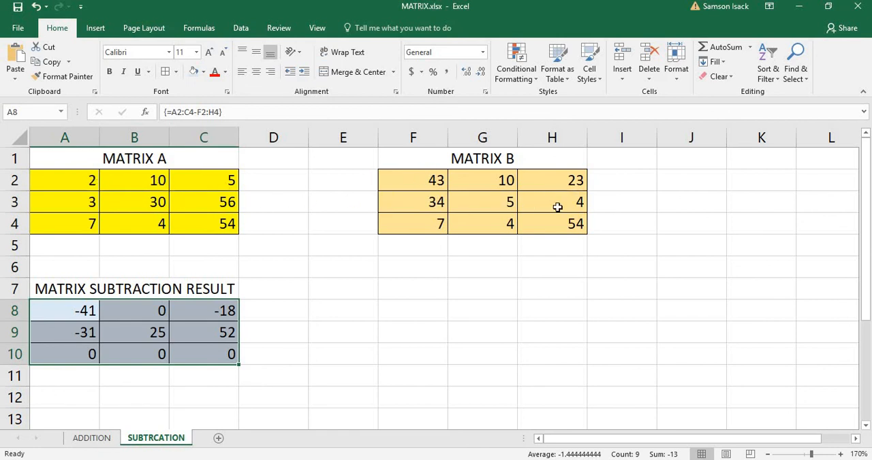
pyautogui.moveTo(232, 233)
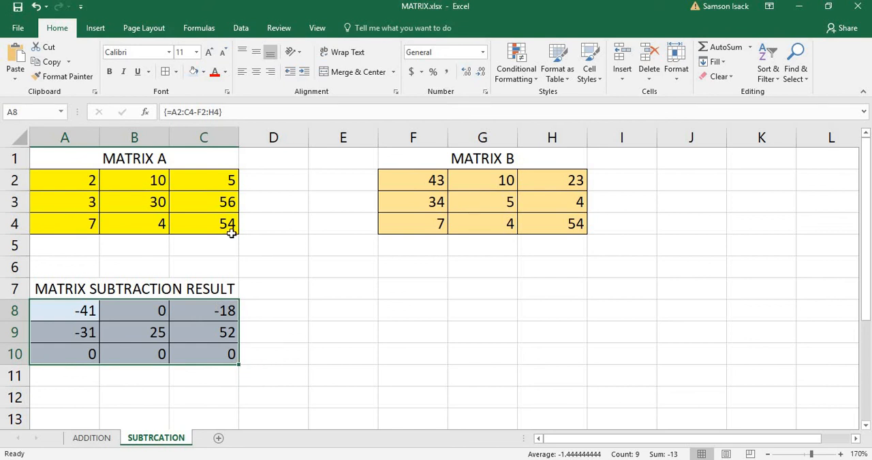
pyautogui.moveTo(542, 225)
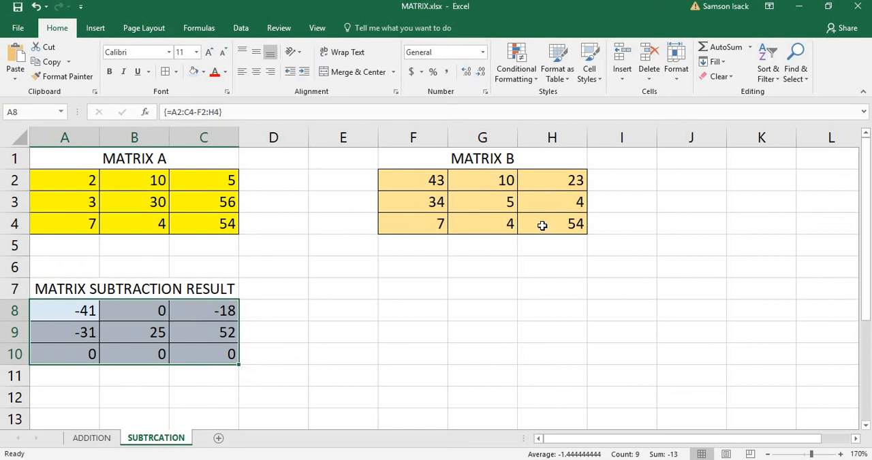
pyautogui.moveTo(72, 343)
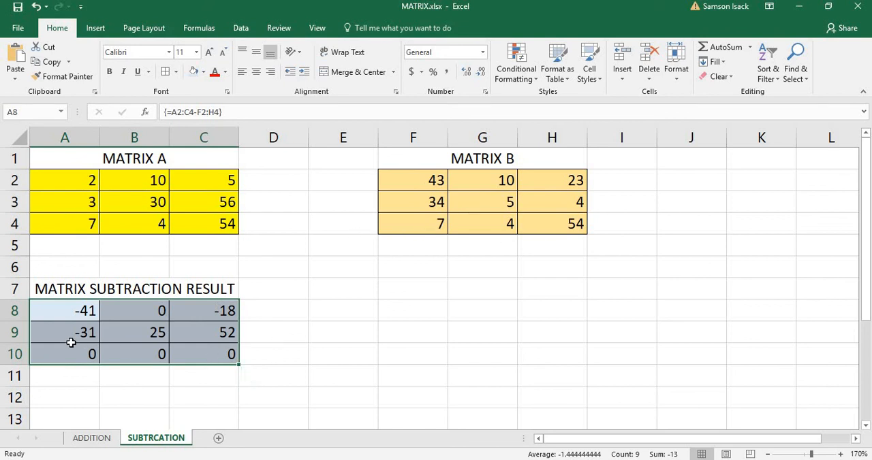